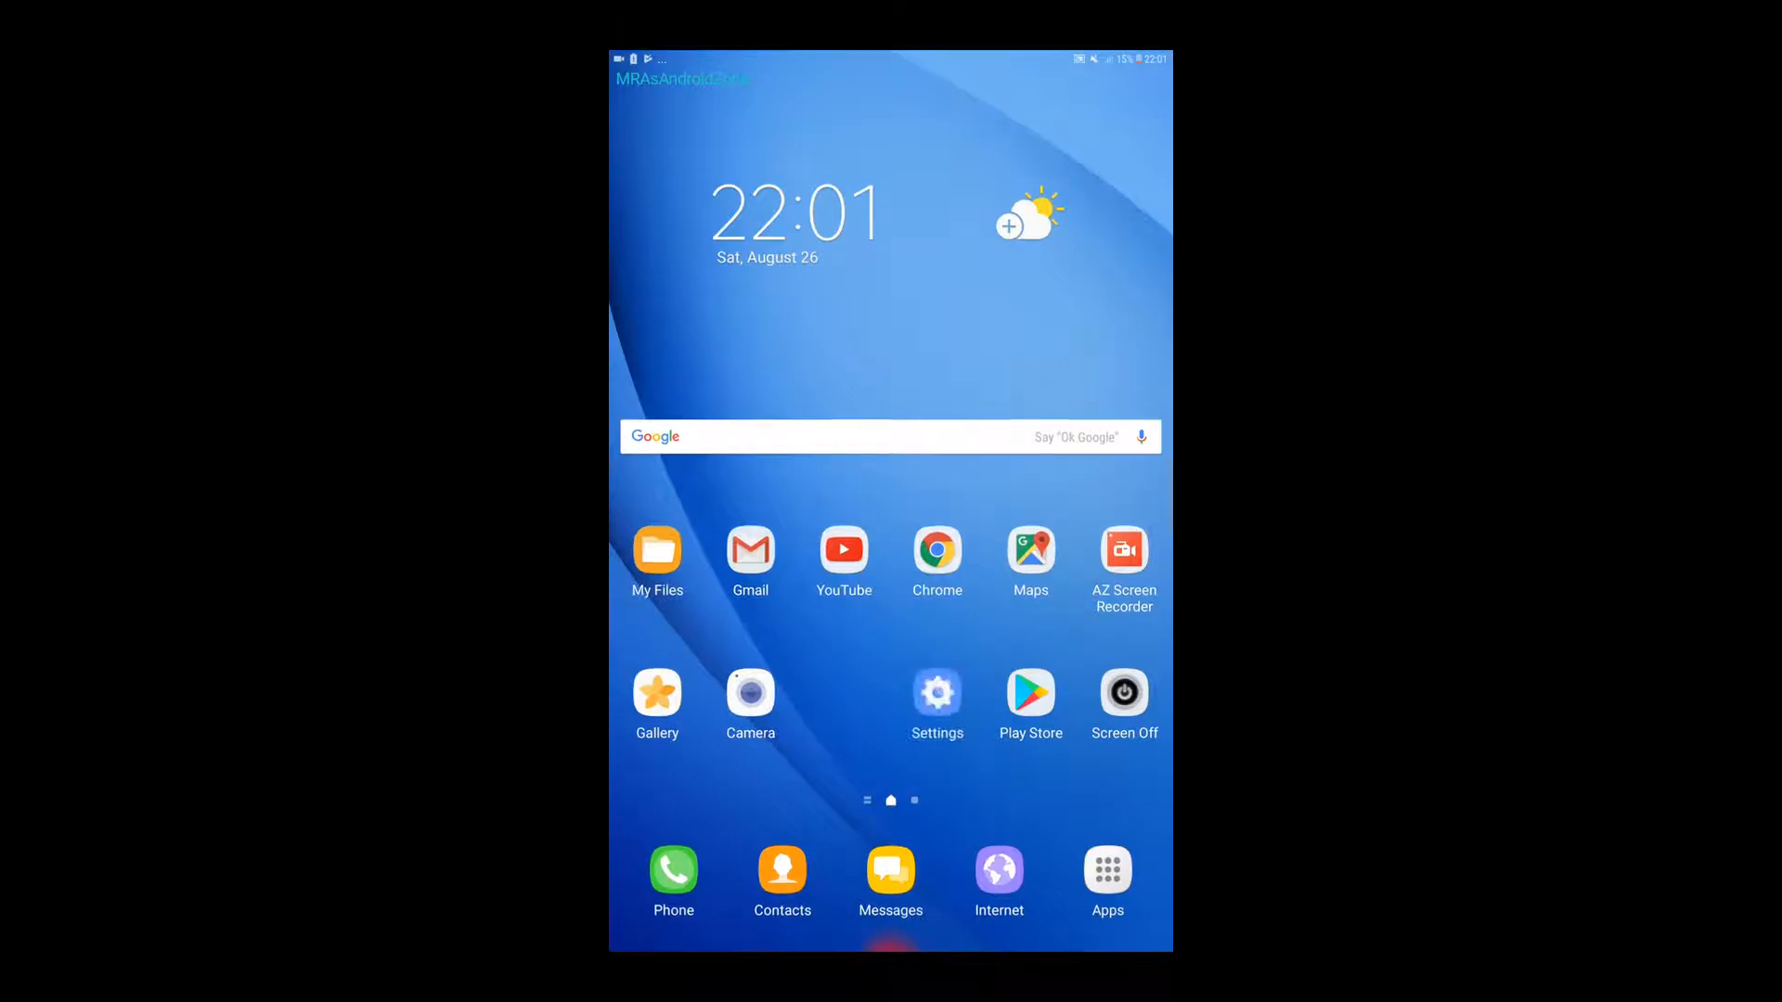
# - Launch the Settings app from the tablet's home screen
pyautogui.click(936, 694)
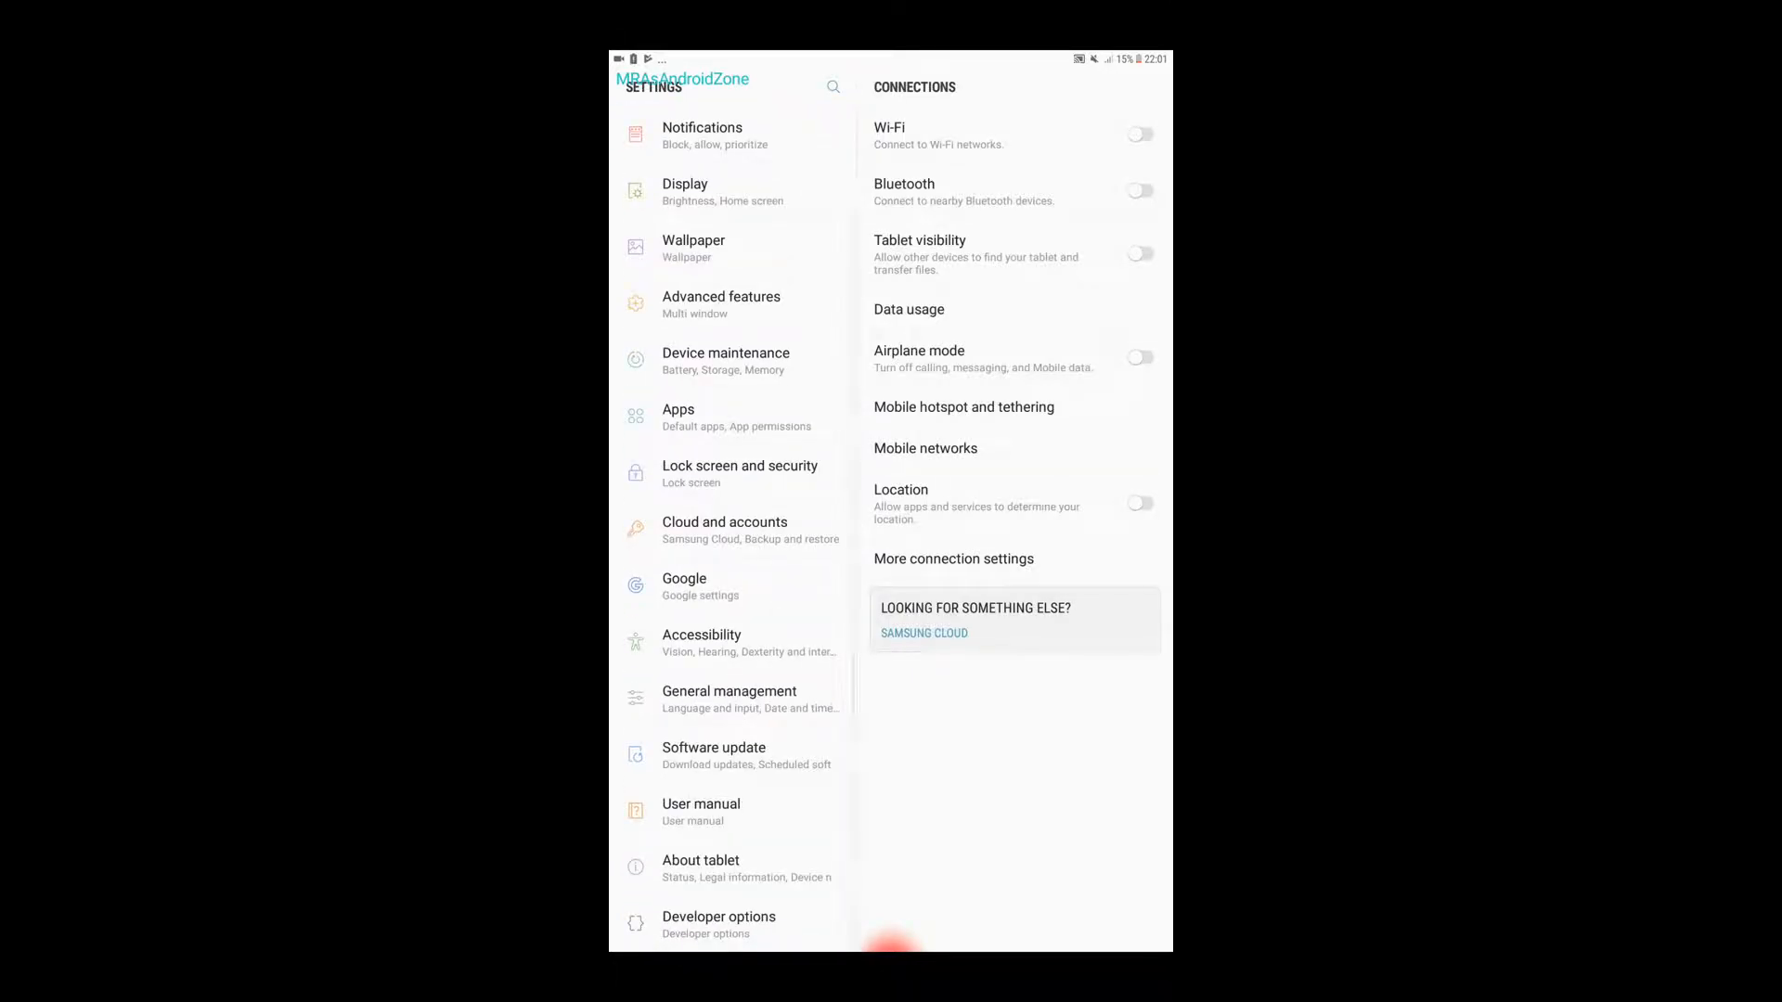
# - Go to About tablet > Software information to view Android version 7.0
pyautogui.click(701, 867)
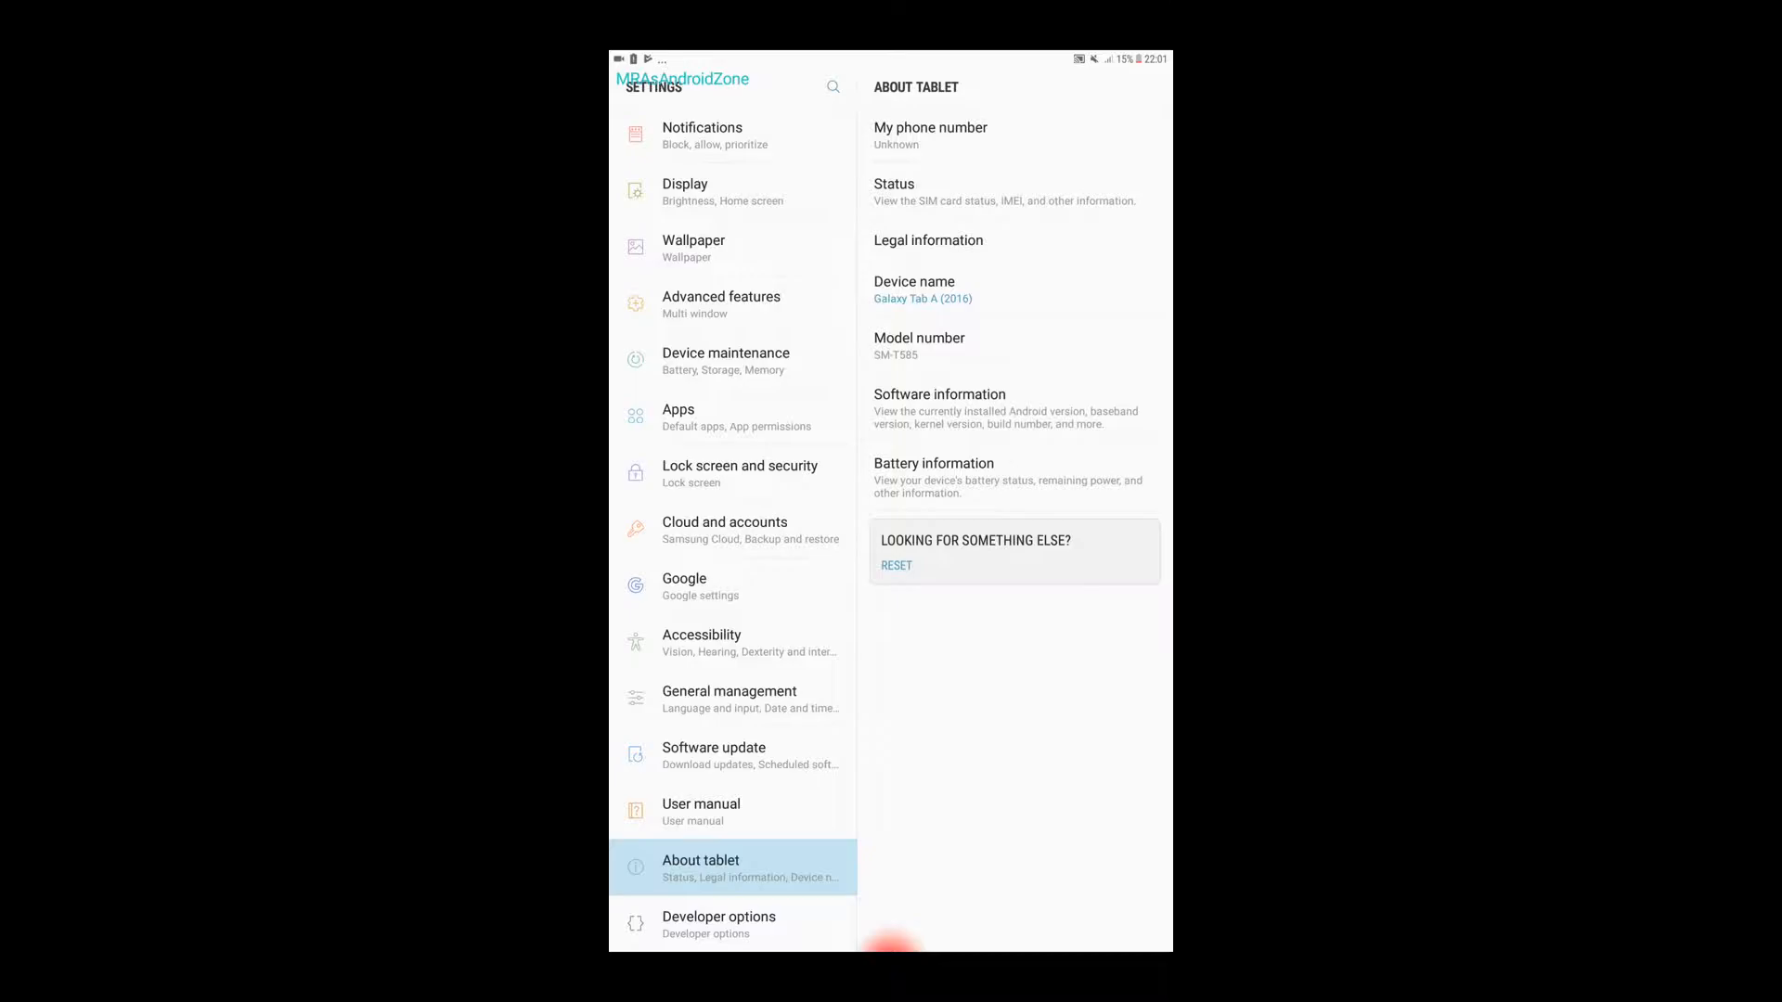
pyautogui.click(939, 394)
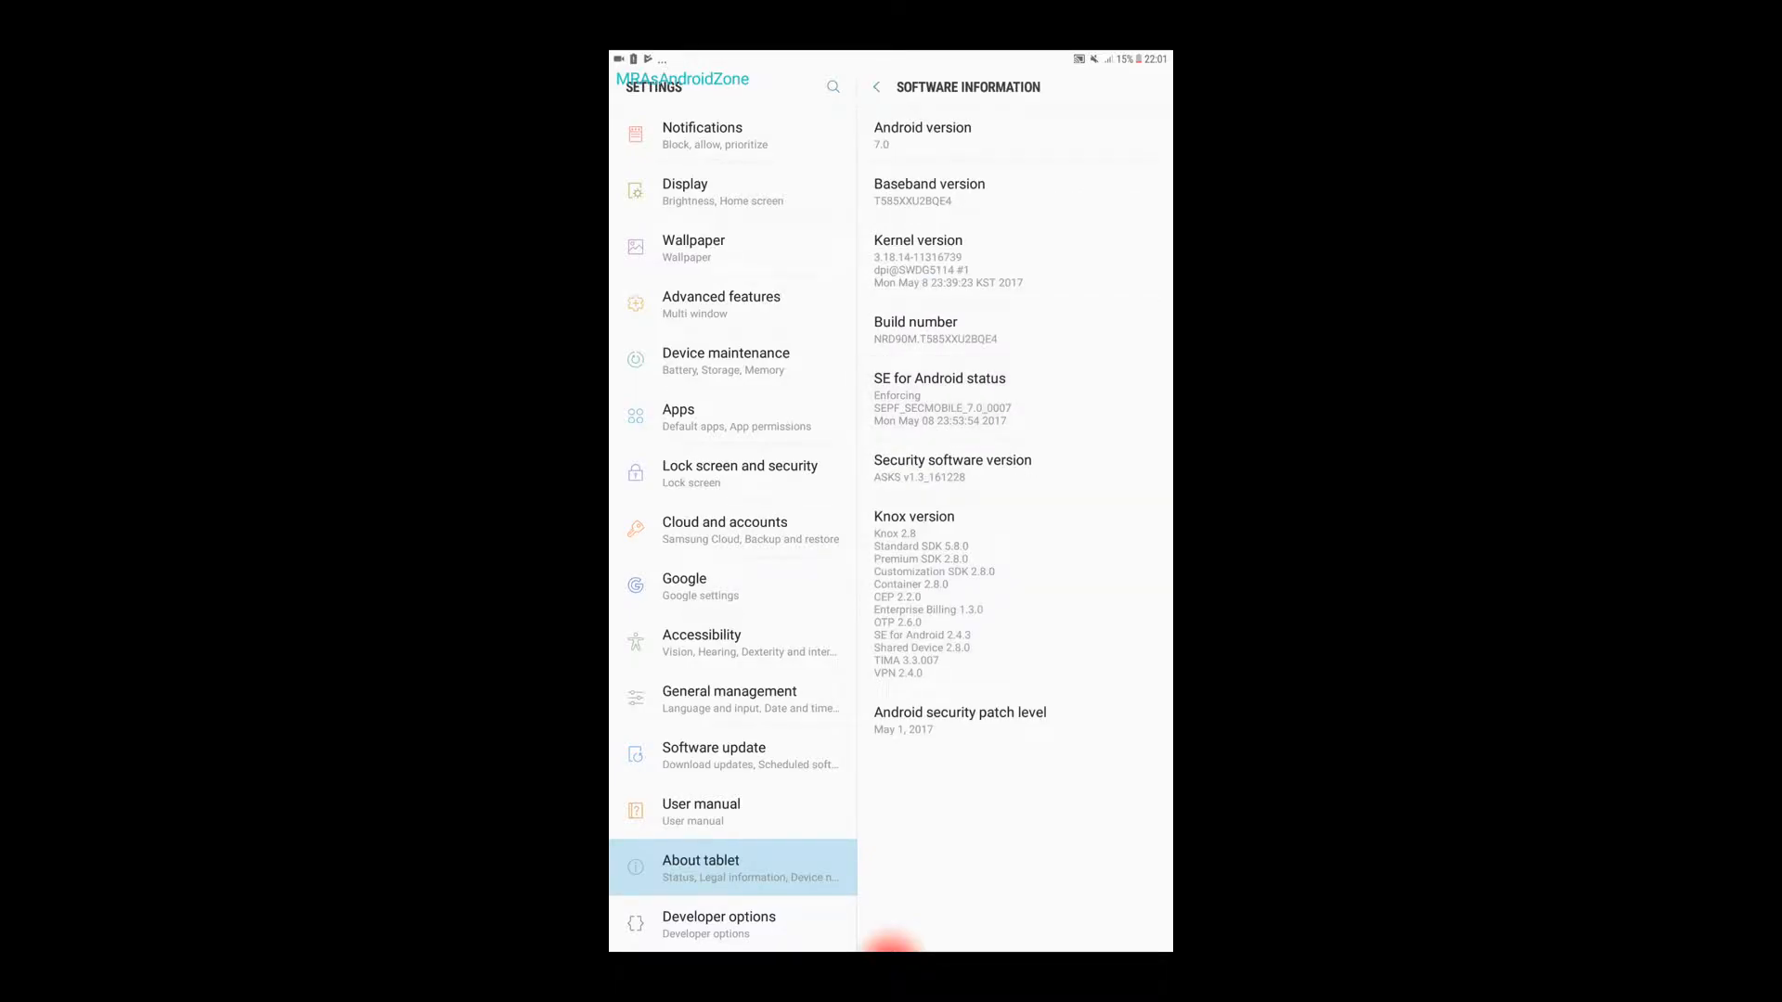